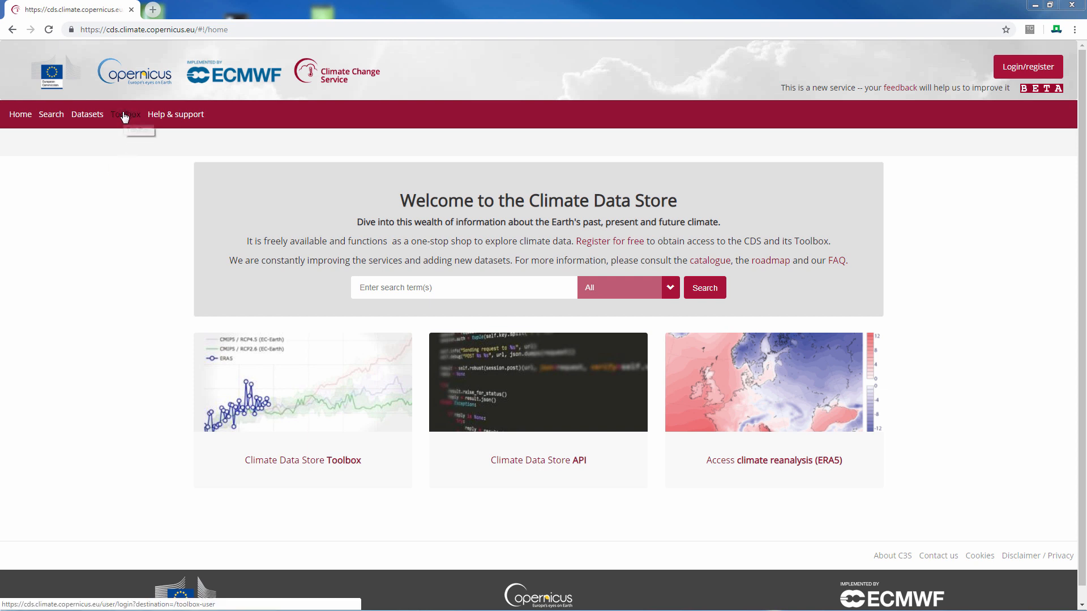
Log in to the Climate Data Store Toolbox with the saved e-mail and password
click(125, 114)
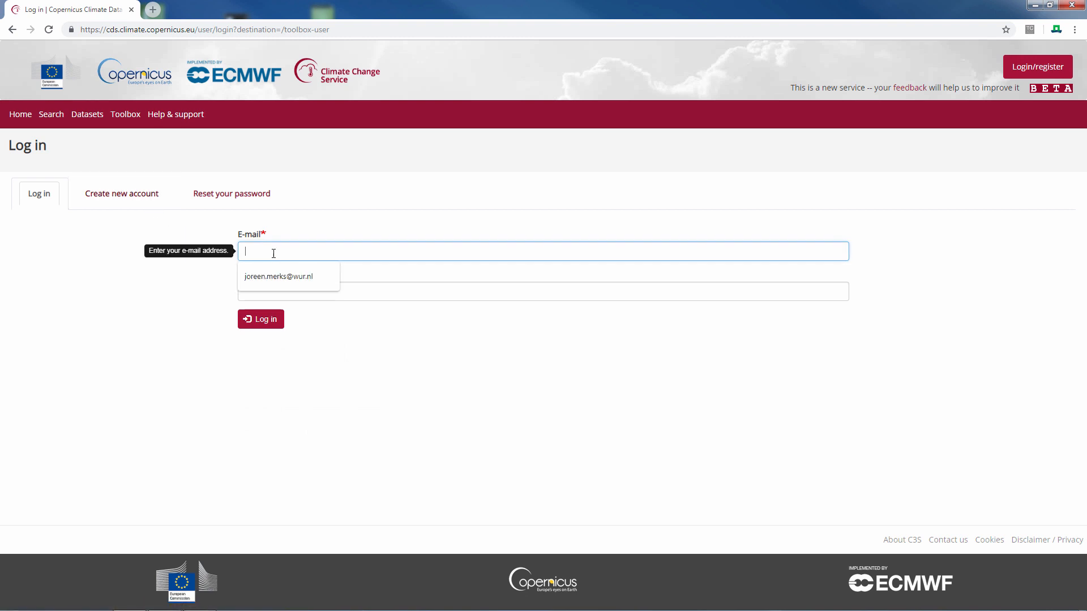
click(278, 276)
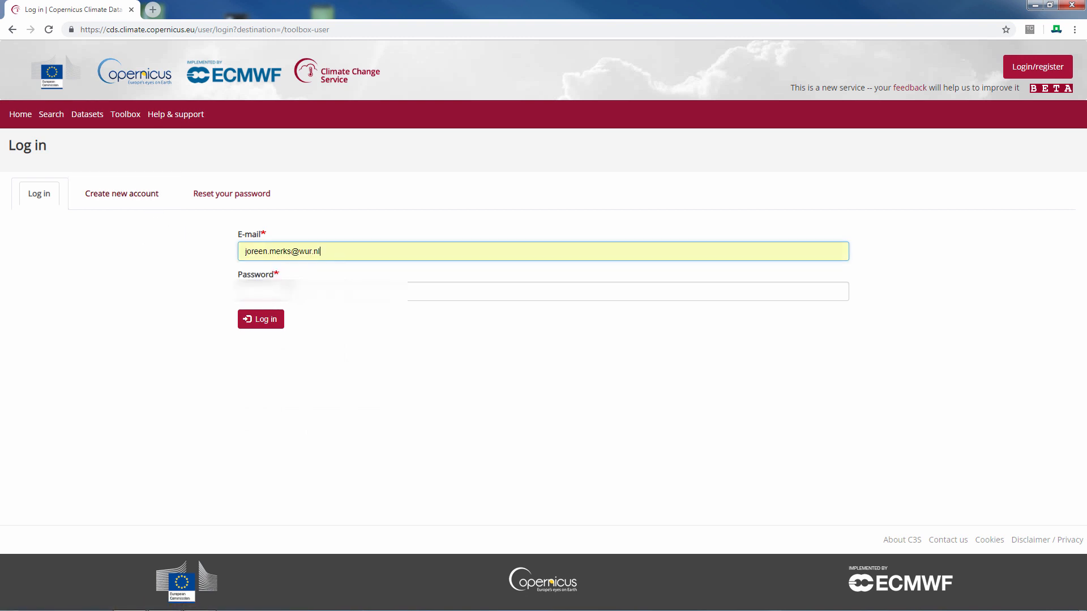
click(626, 291)
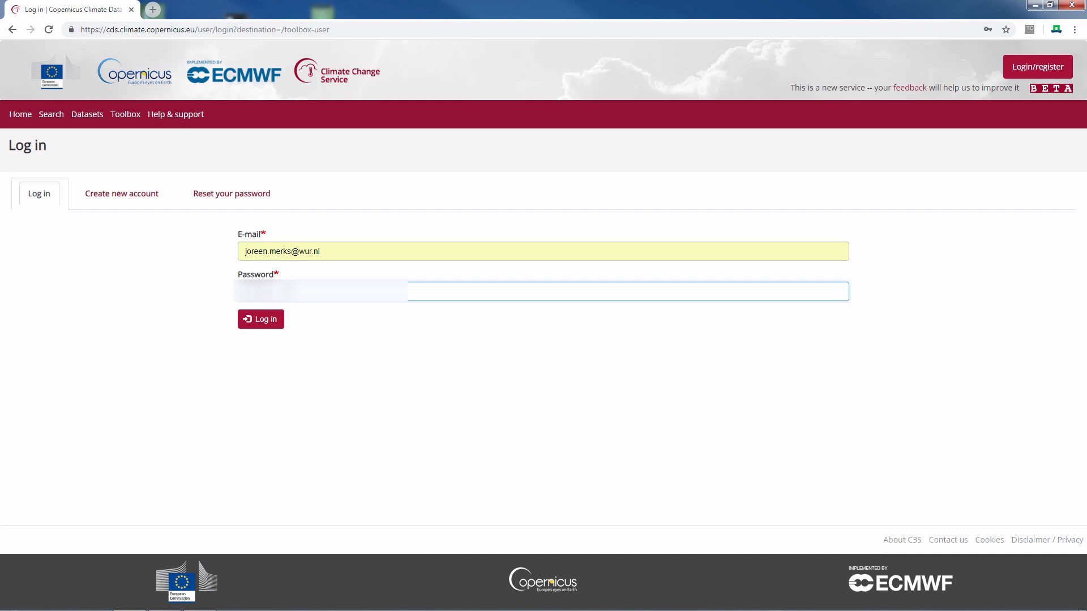
click(260, 319)
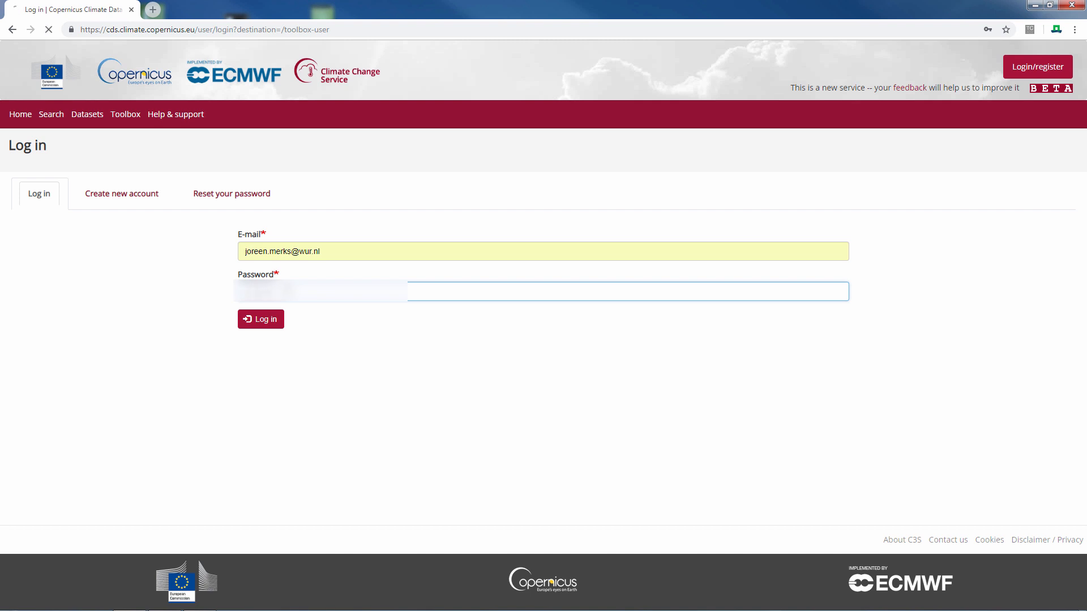
click(260, 320)
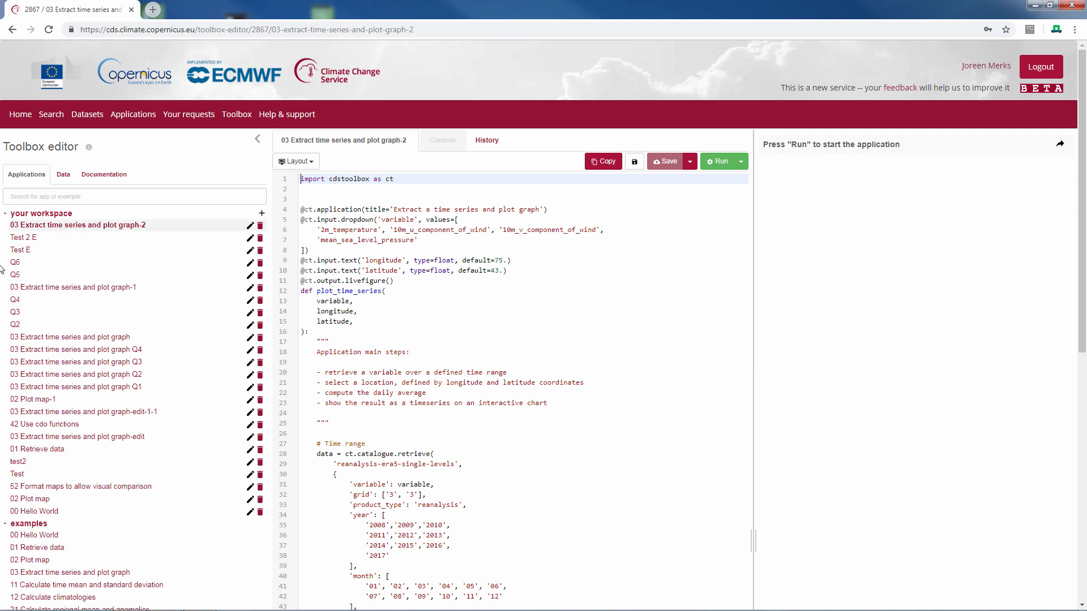
mouse_move(35, 512)
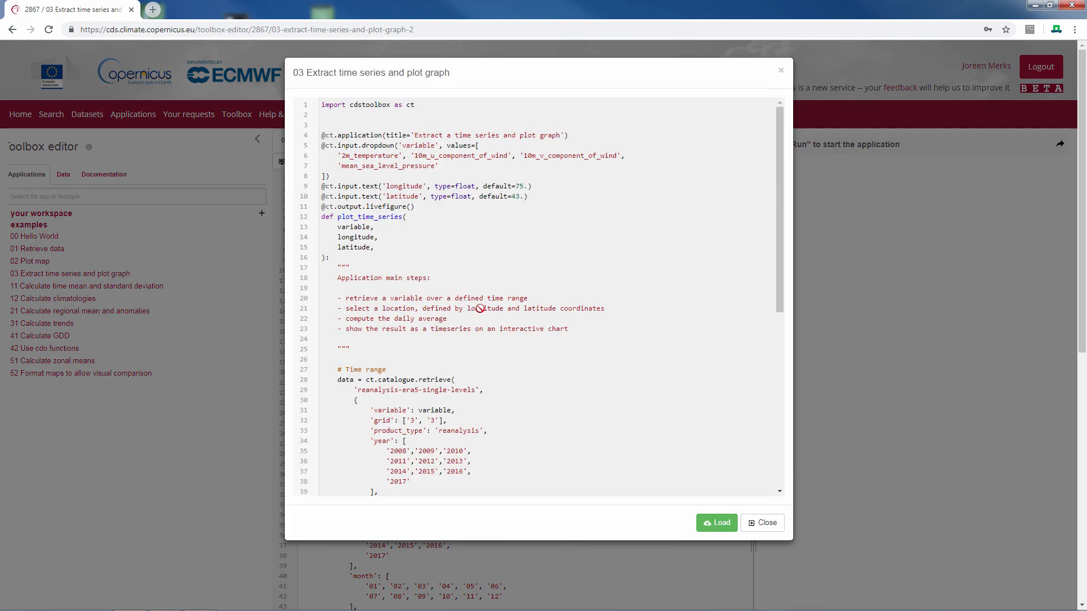
mouse_move(730, 515)
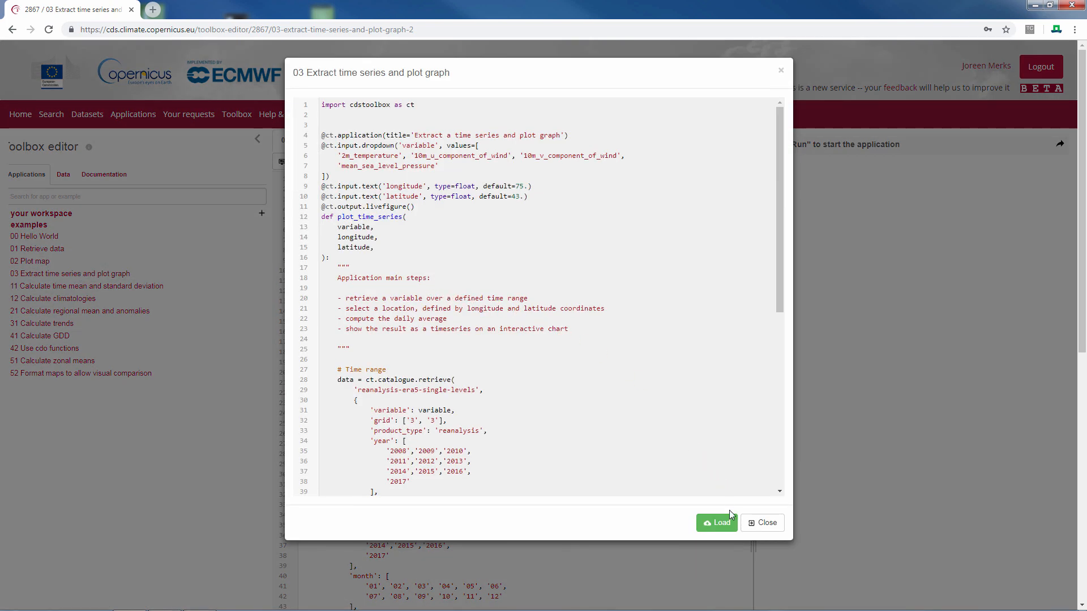
Load the example into the workspace as '03 Extract time series and plot graph-3'
click(717, 523)
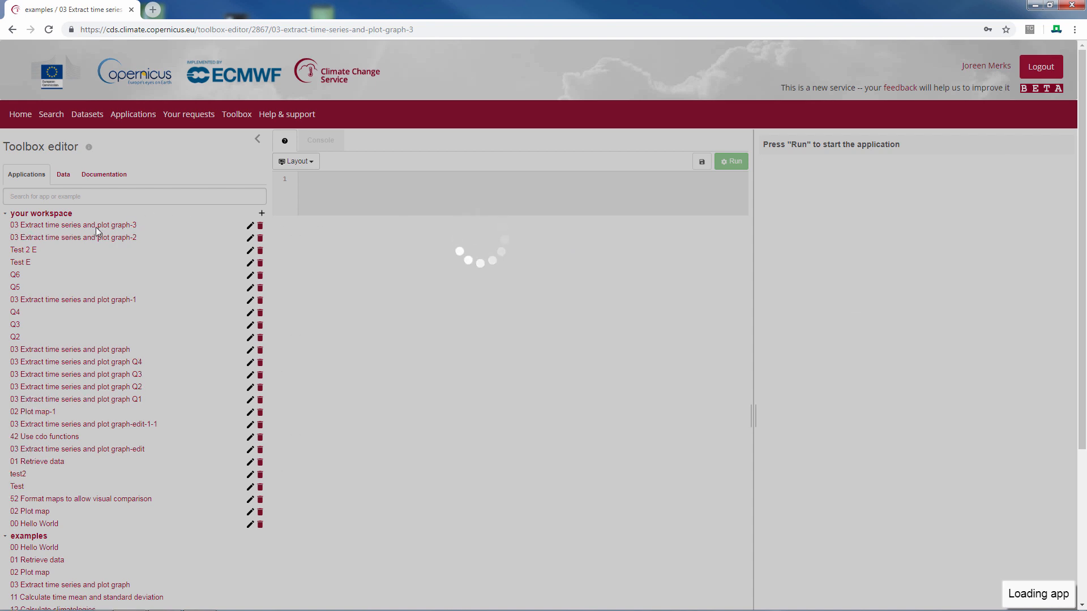
Run '03 Extract time series and plot graph-3' to get the 2m temperature series at lon 75, lat 43
click(72, 225)
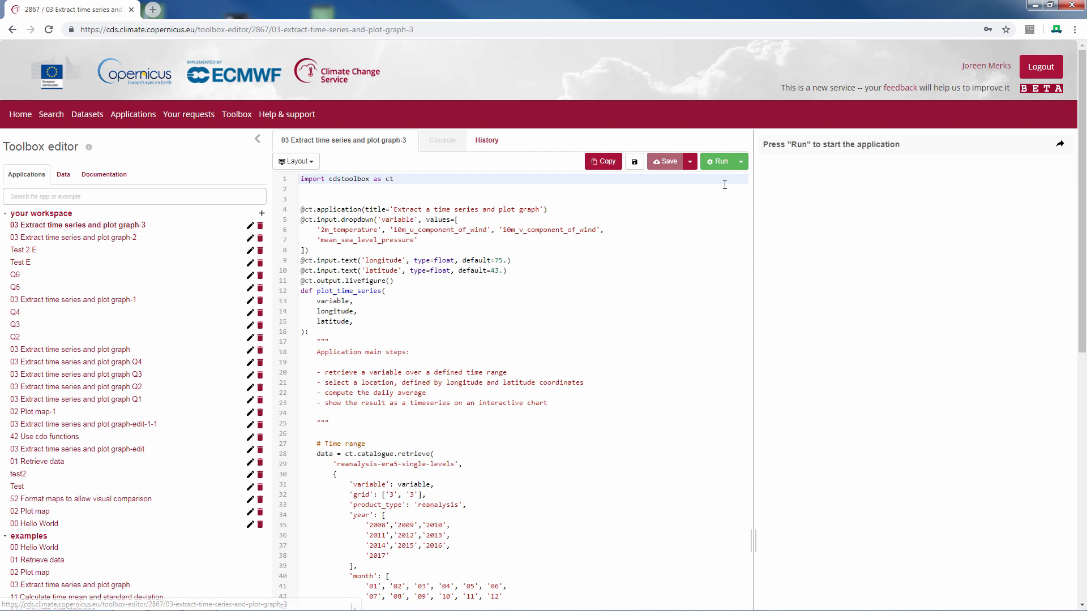
click(719, 161)
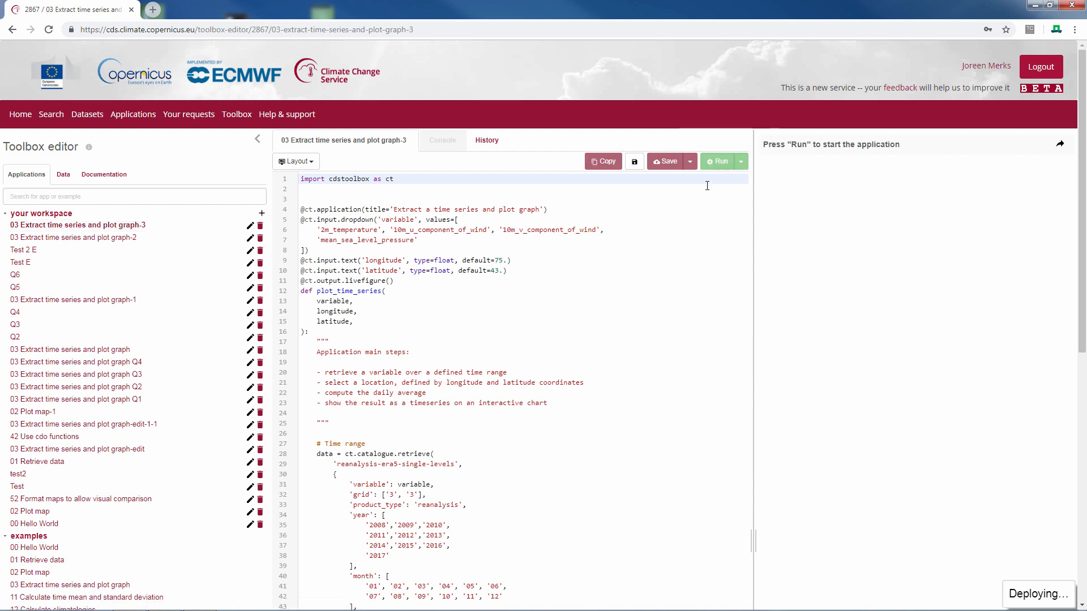
click(718, 161)
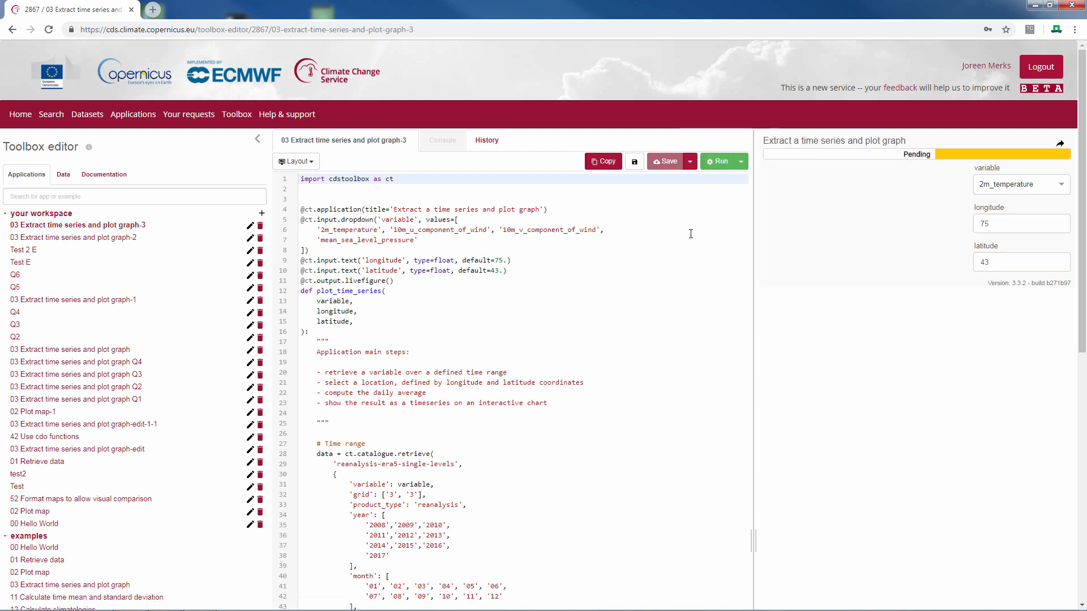
click(719, 160)
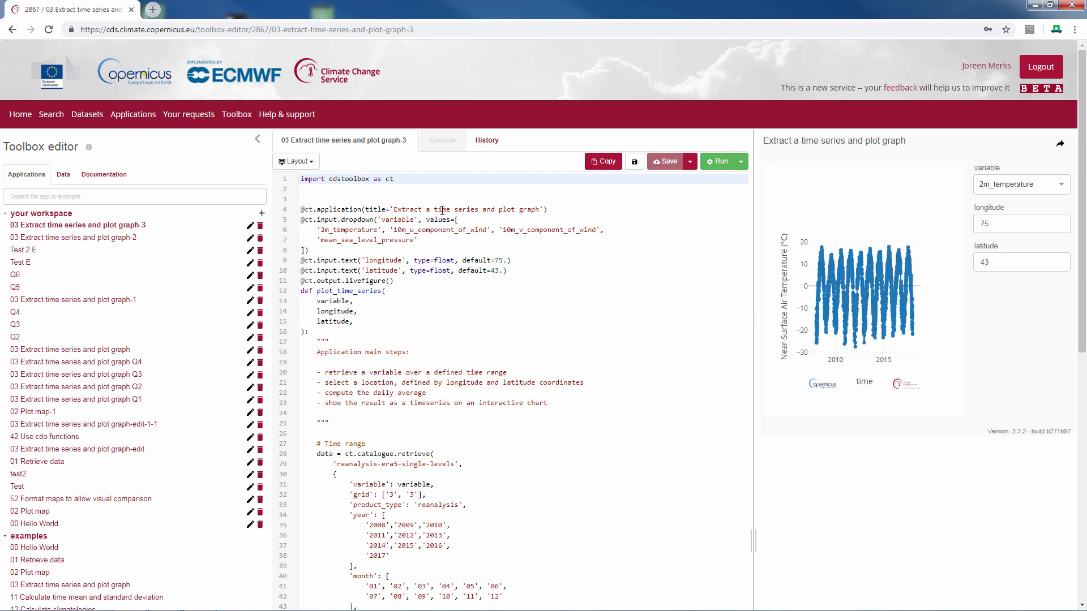
mouse_move(810, 144)
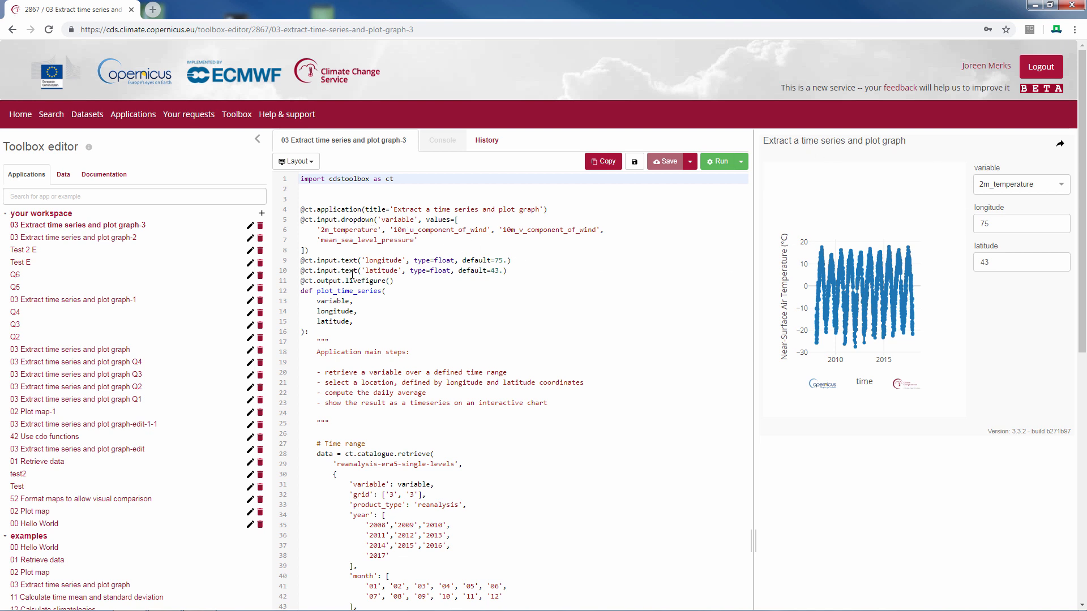
mouse_move(414, 233)
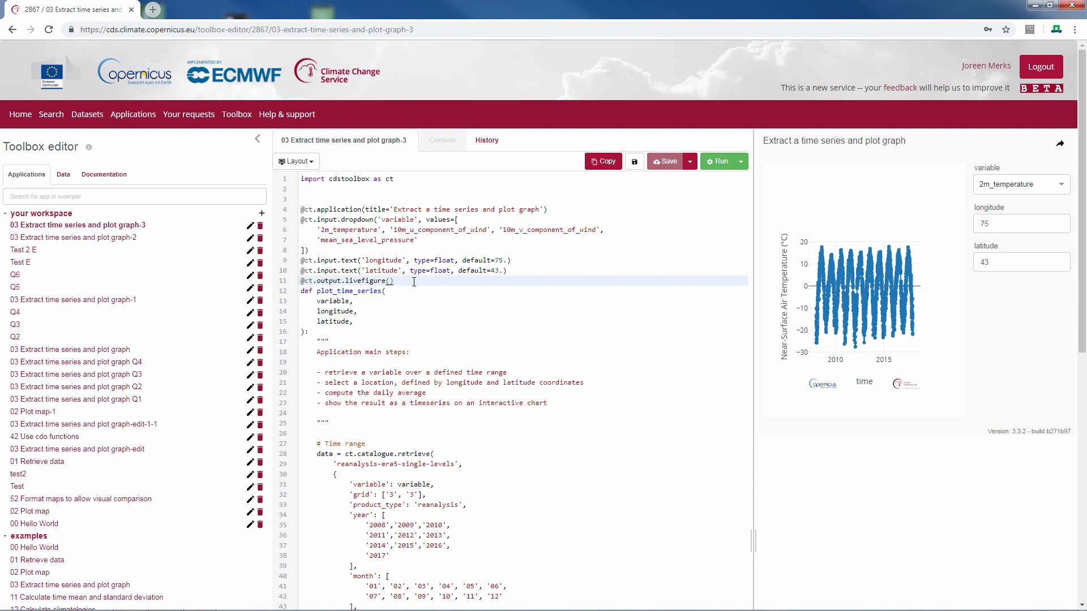
mouse_move(974, 344)
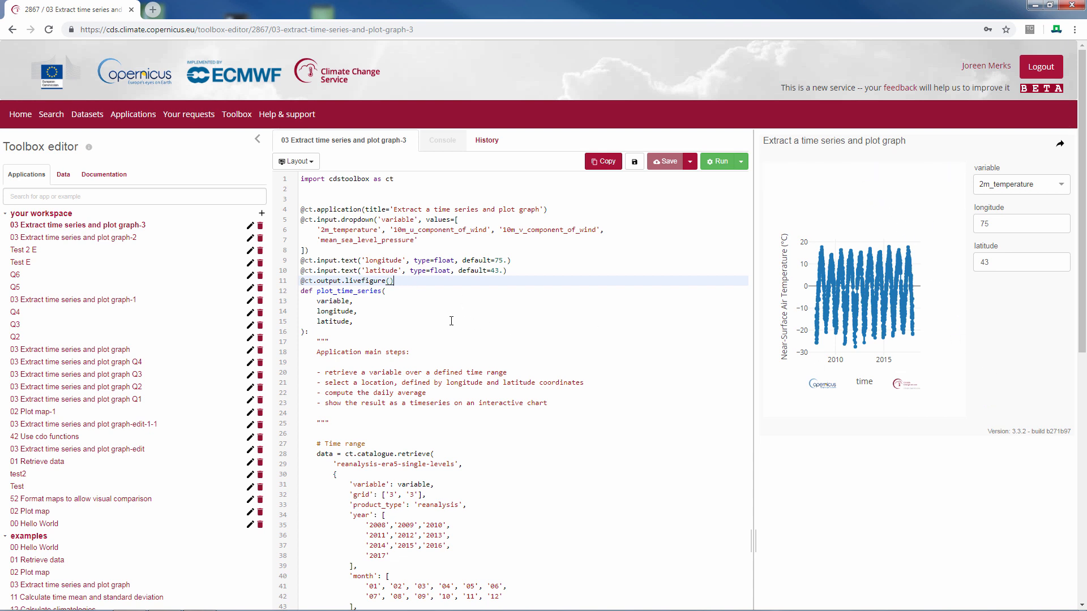
scroll(down, 3)
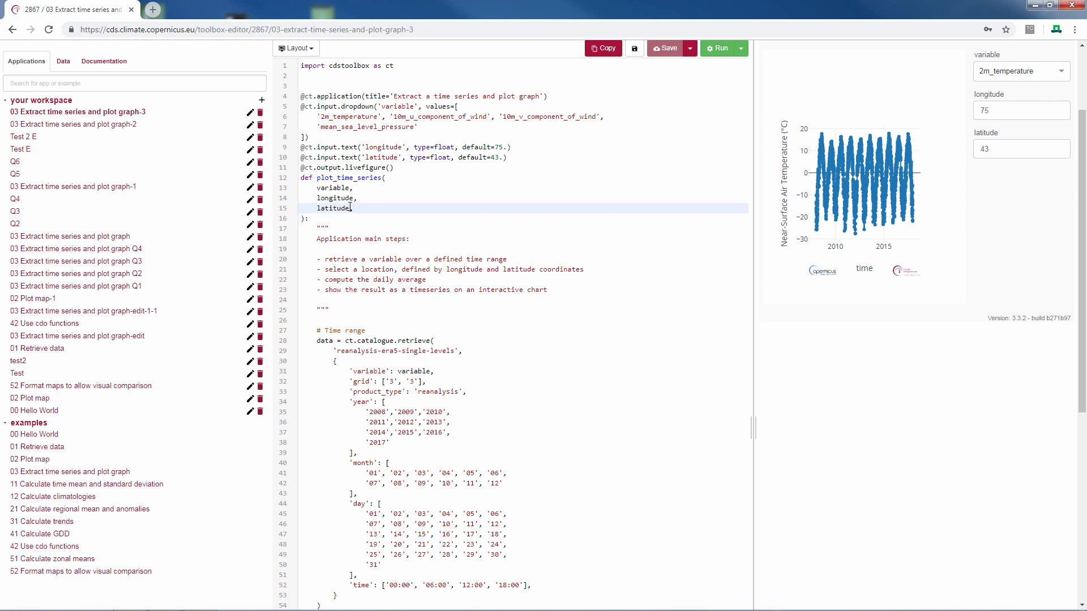
scroll(down, 3)
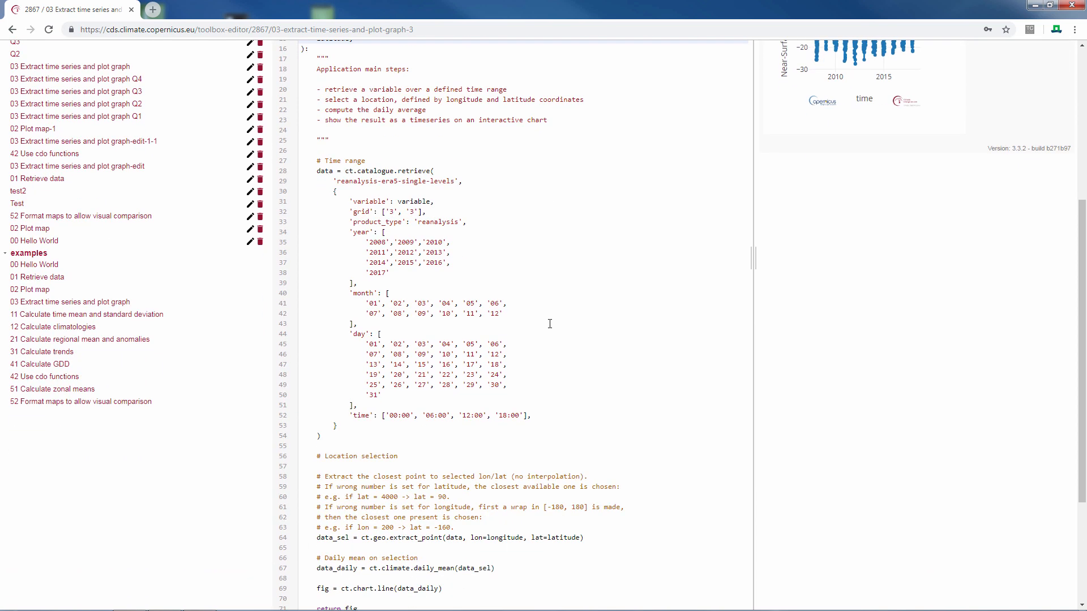
mouse_move(474, 337)
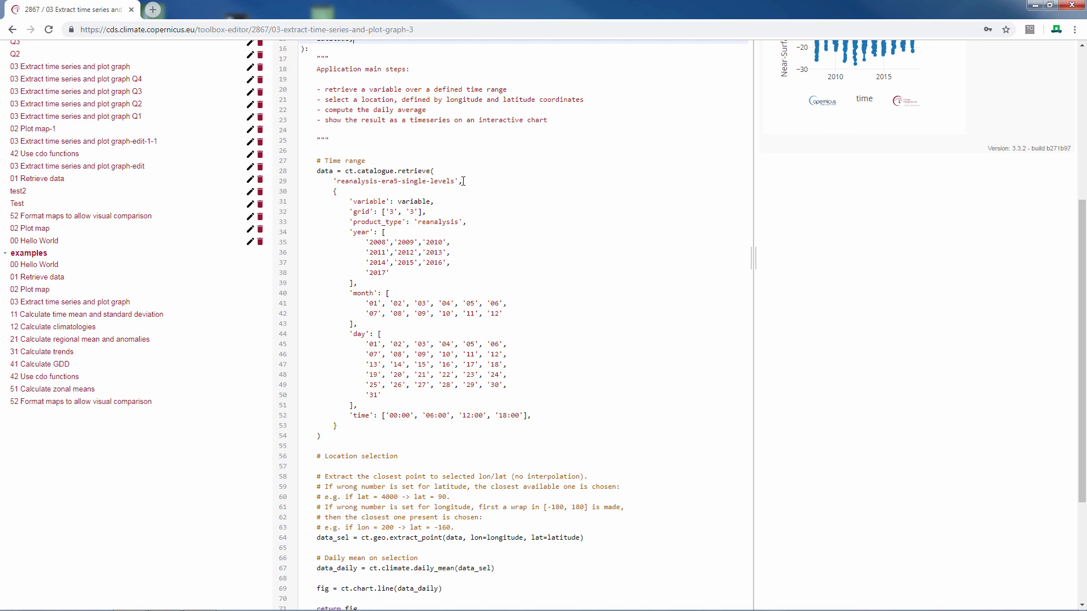
click(421, 202)
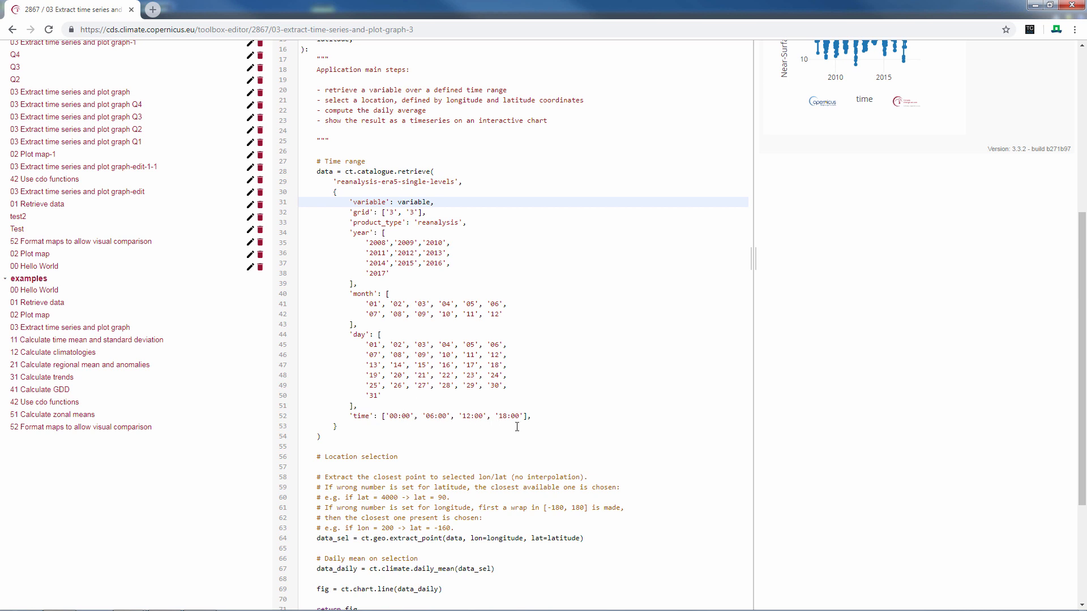
scroll(down, 3)
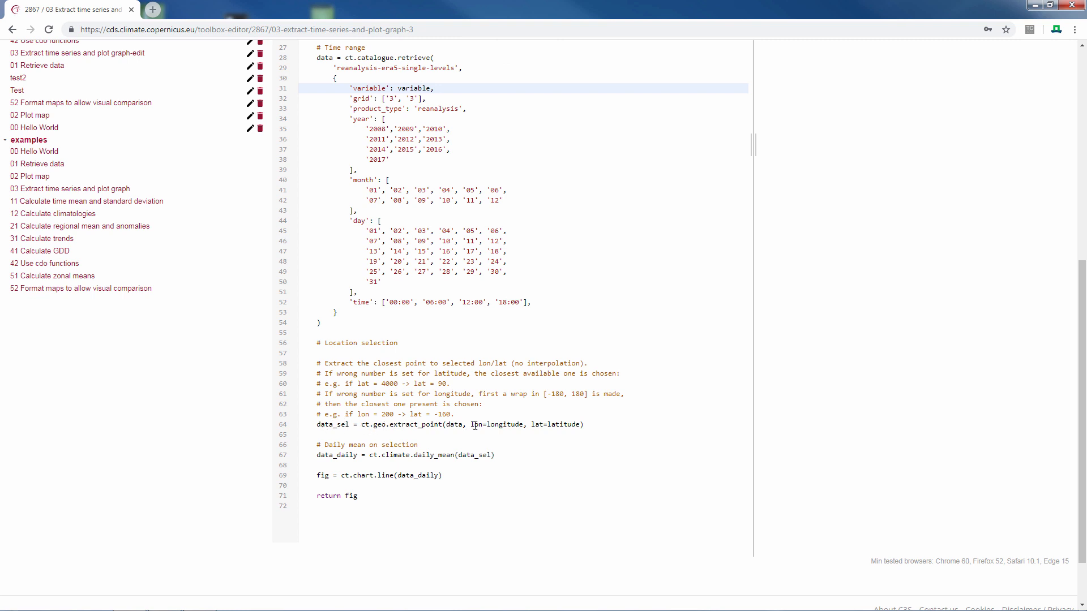
mouse_move(505, 424)
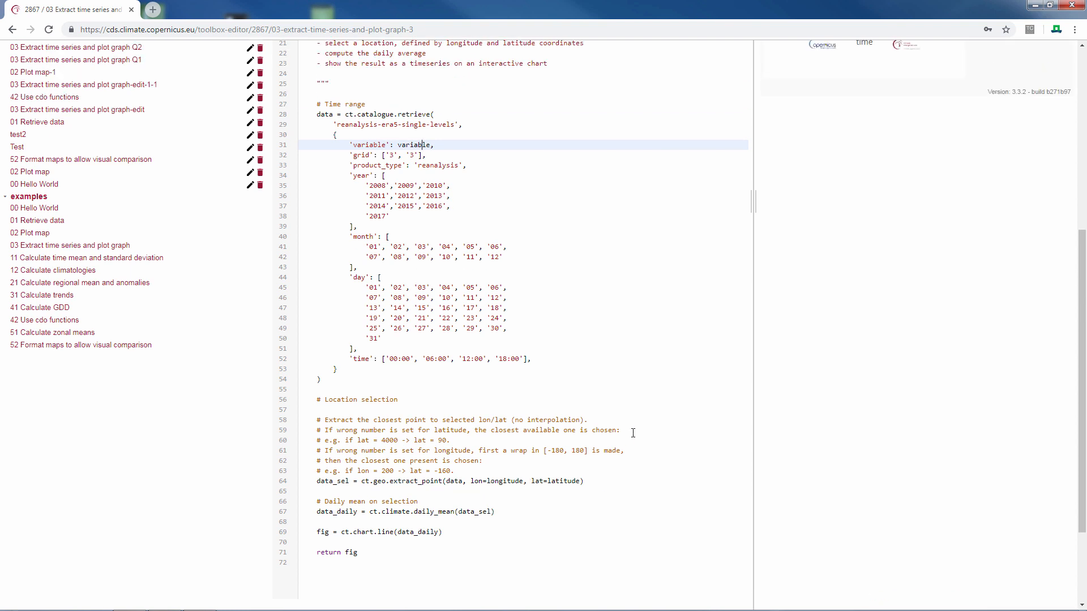
mouse_move(572, 329)
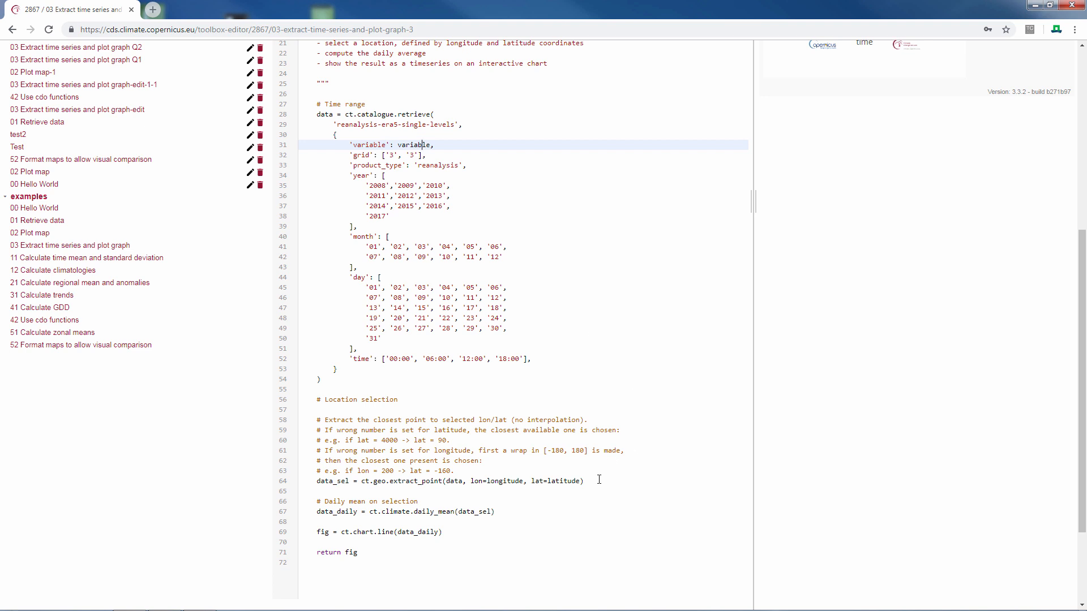
mouse_move(601, 476)
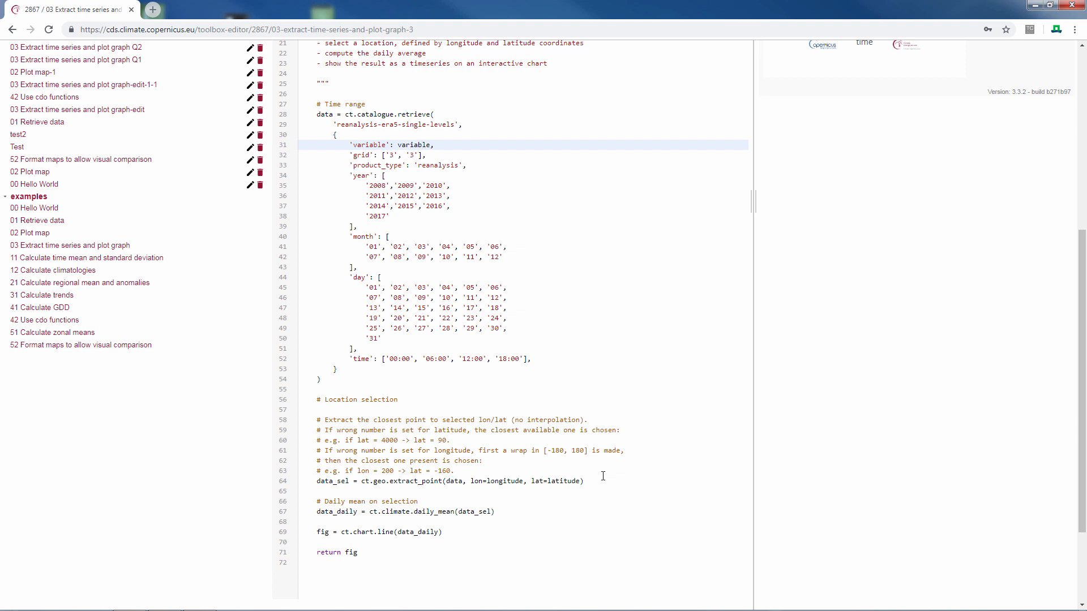
mouse_move(630, 476)
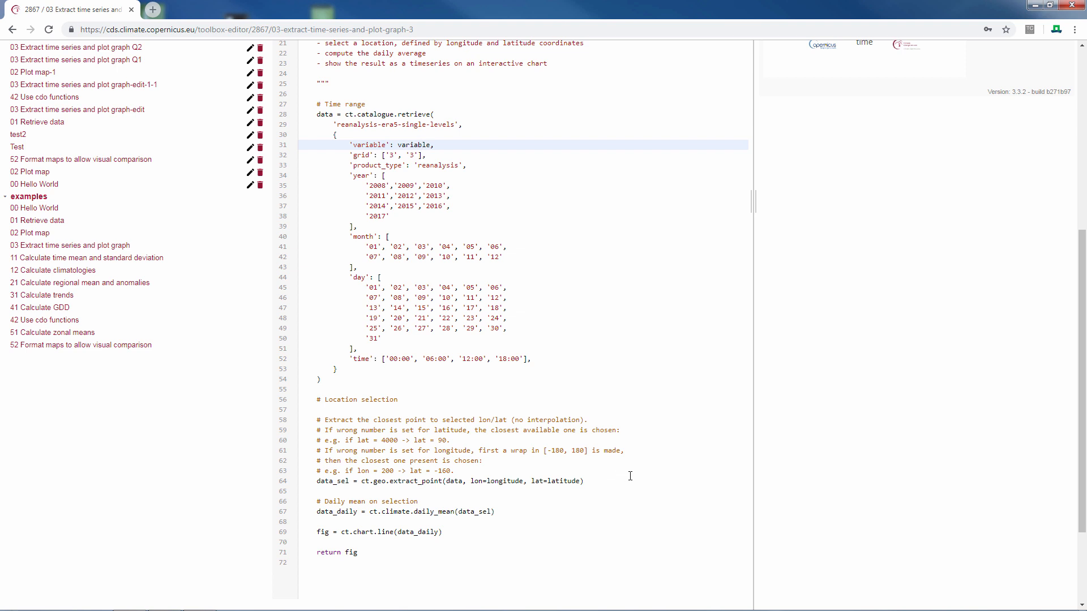
mouse_move(514, 512)
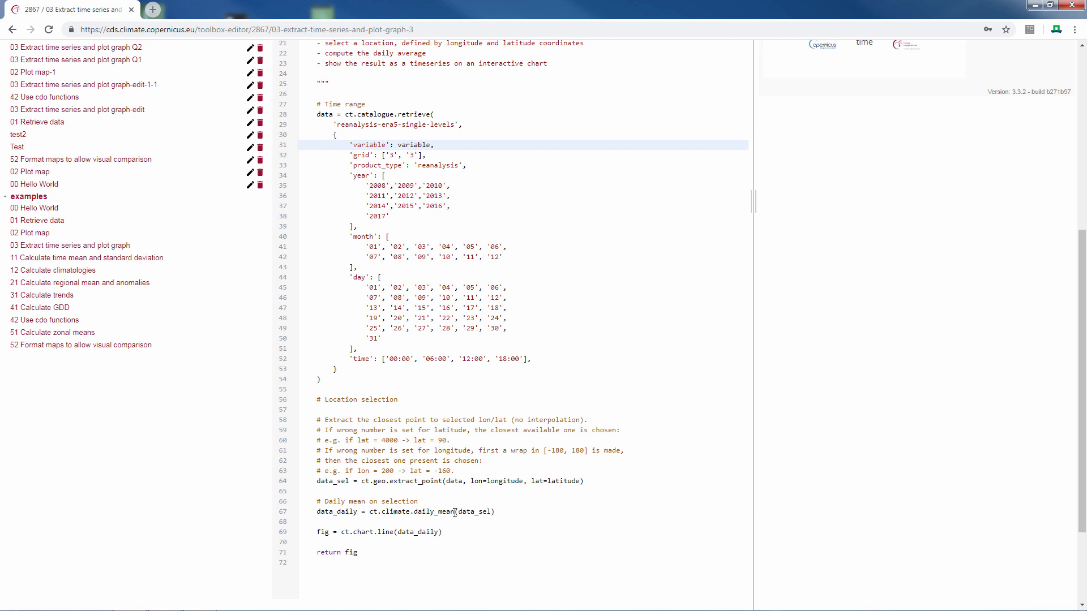
mouse_move(477, 481)
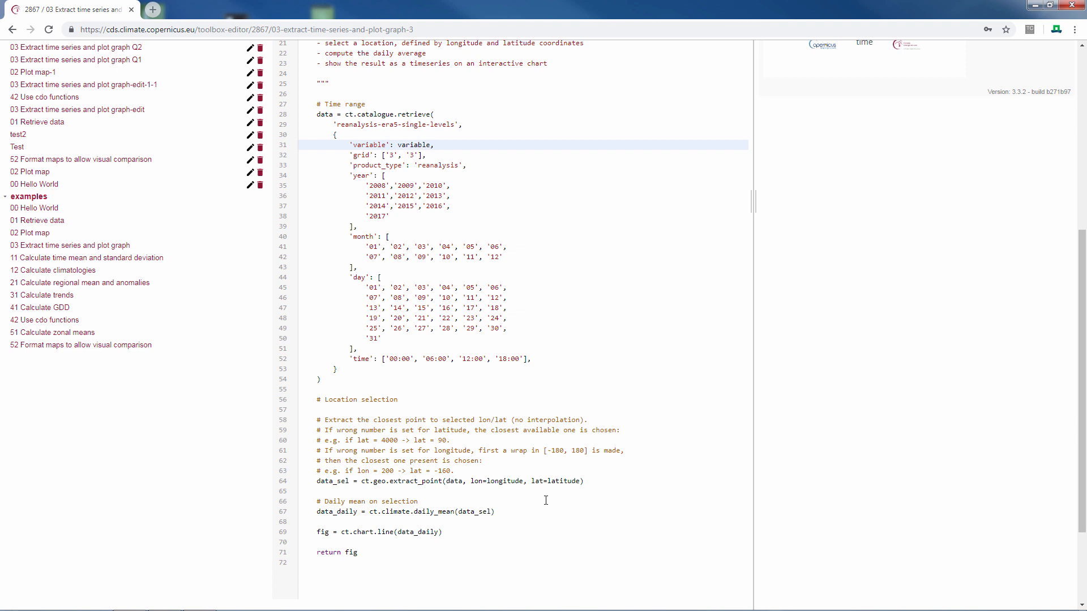
click(421, 144)
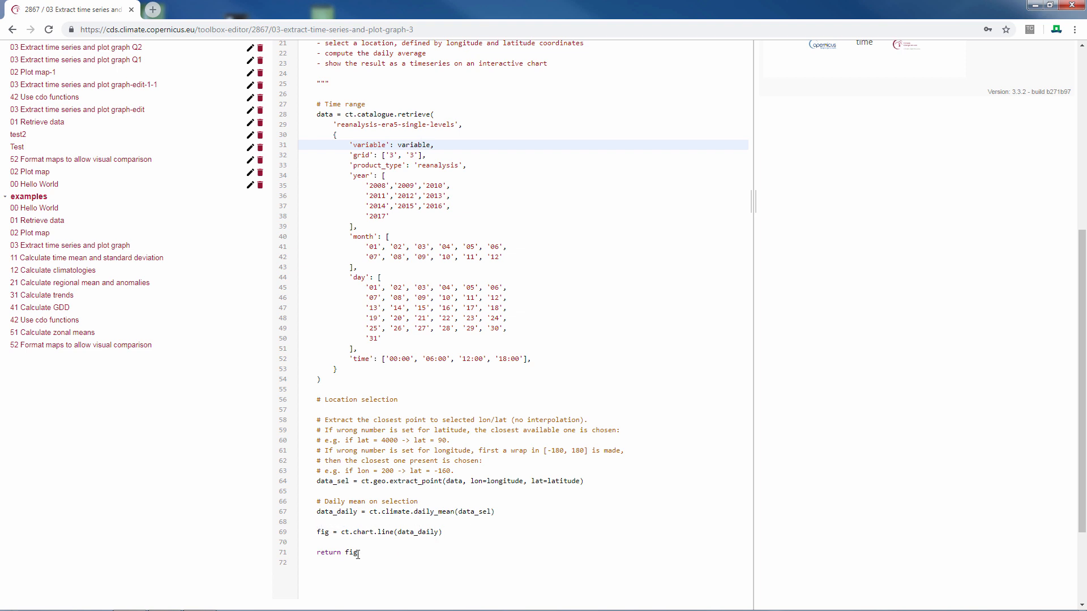
mouse_move(358, 555)
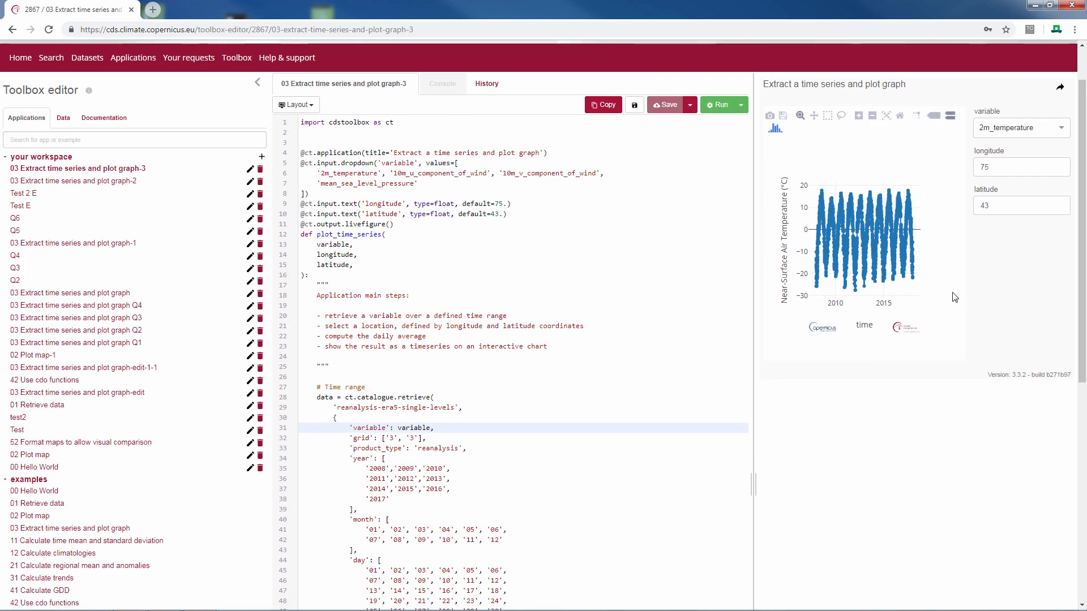
mouse_move(858, 115)
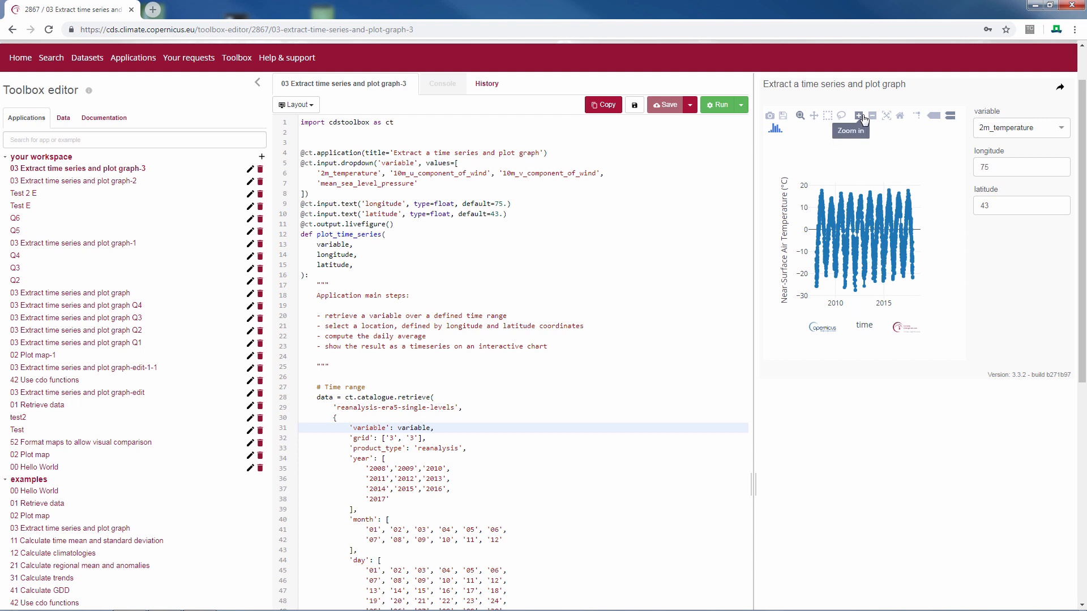
click(858, 115)
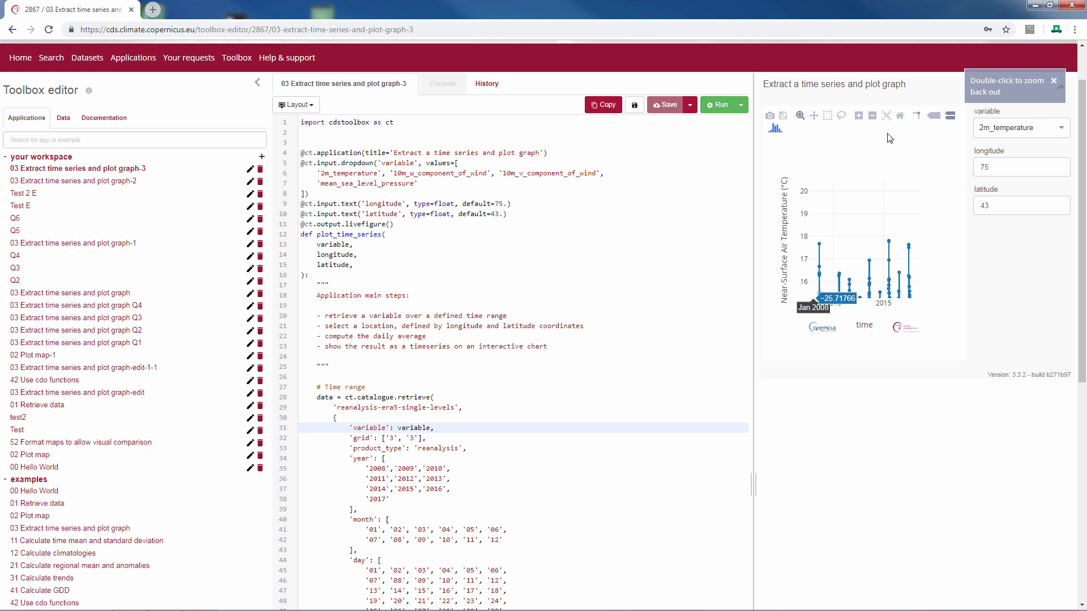
mouse_move(887, 116)
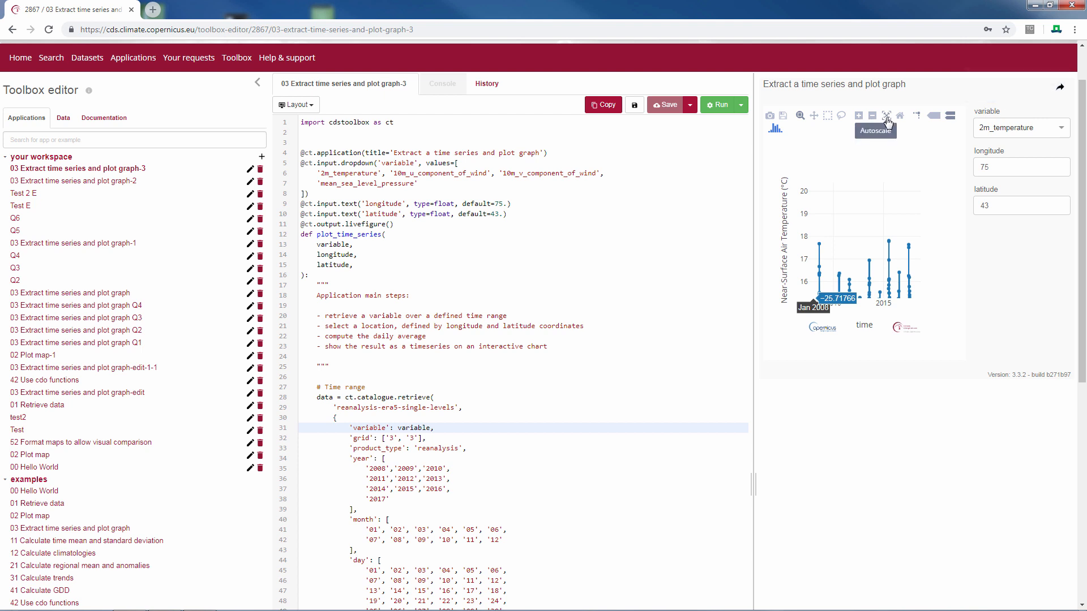
click(885, 116)
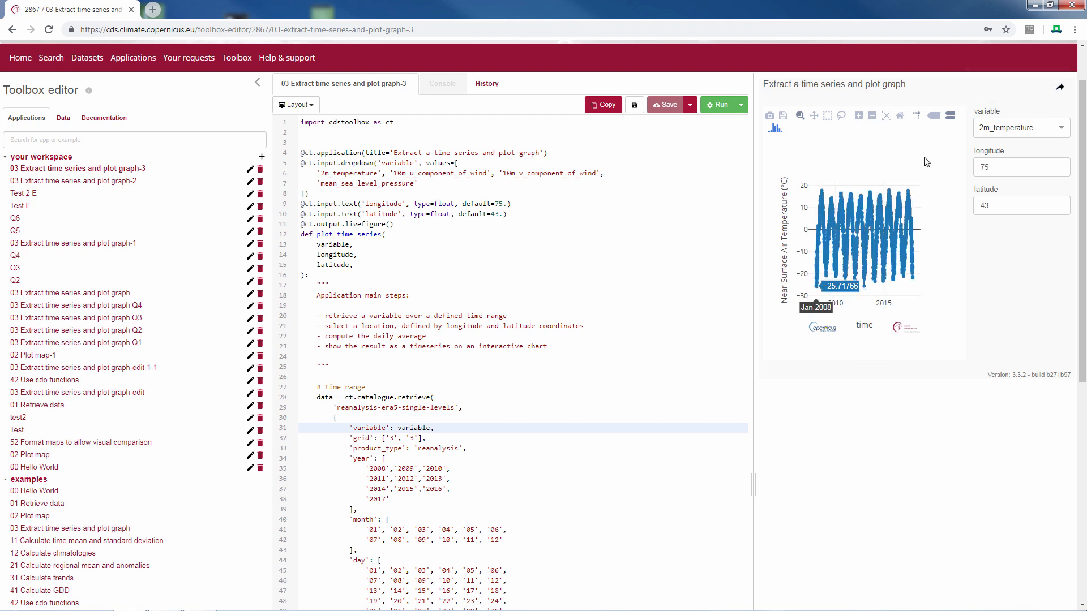
mouse_move(955, 219)
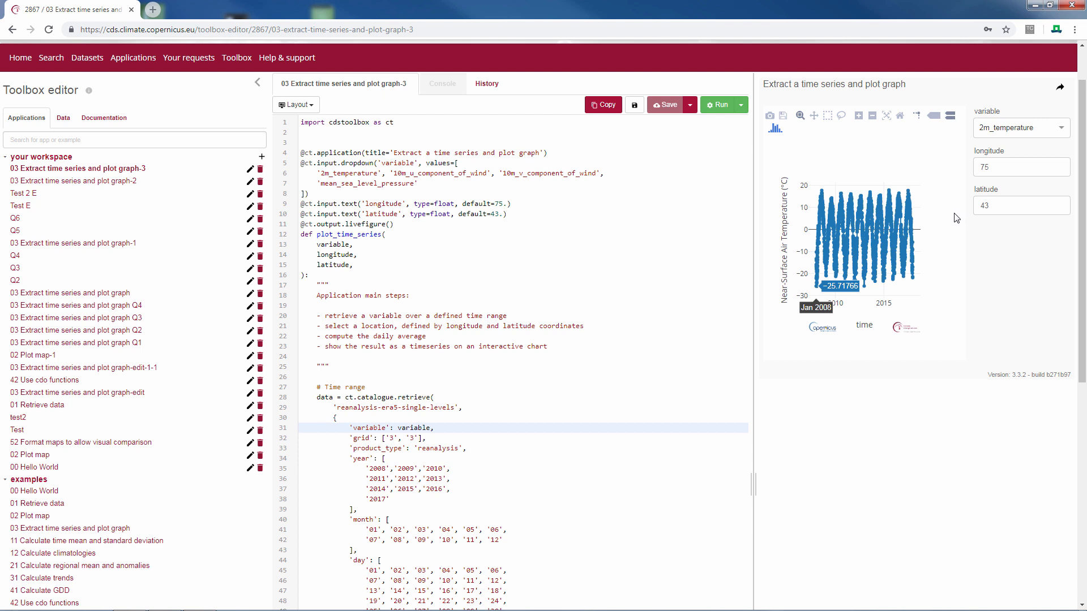
click(1020, 128)
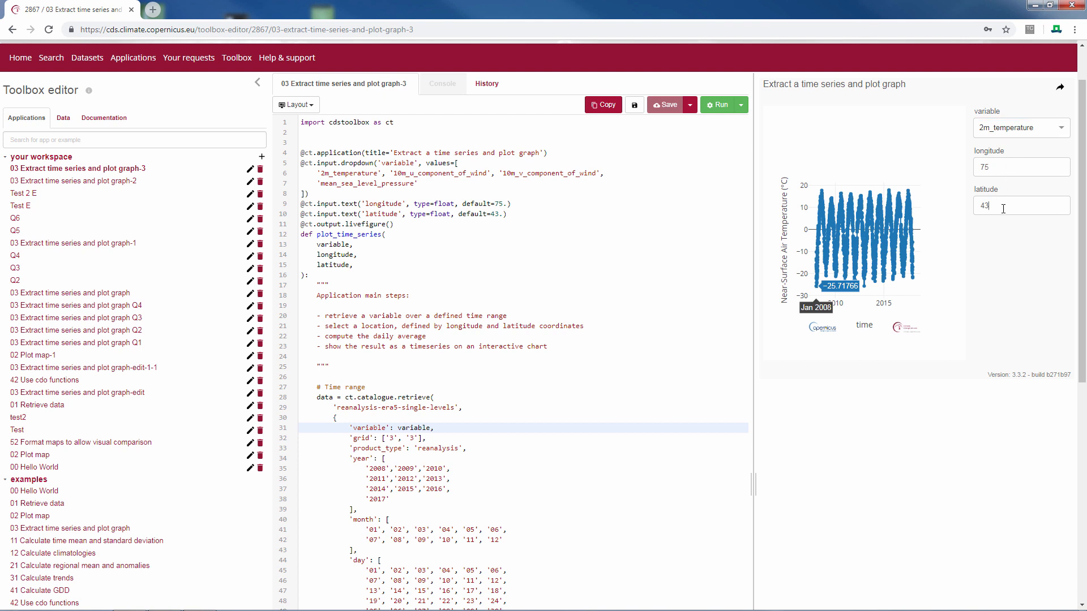
mouse_move(492, 384)
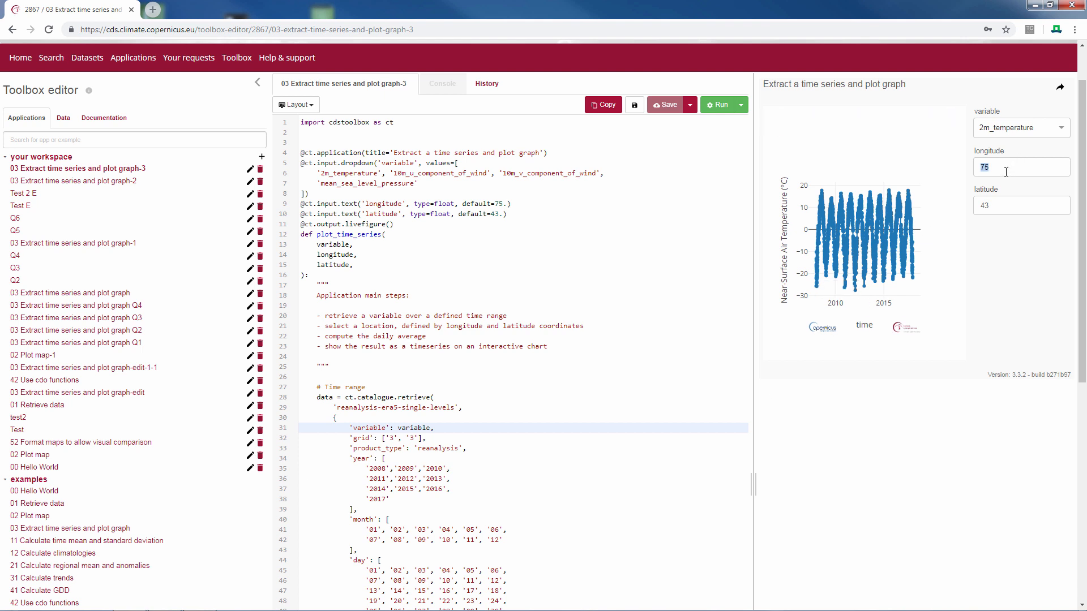
Rerun the time-series app for longitude -4 and latitude 37
text(4)
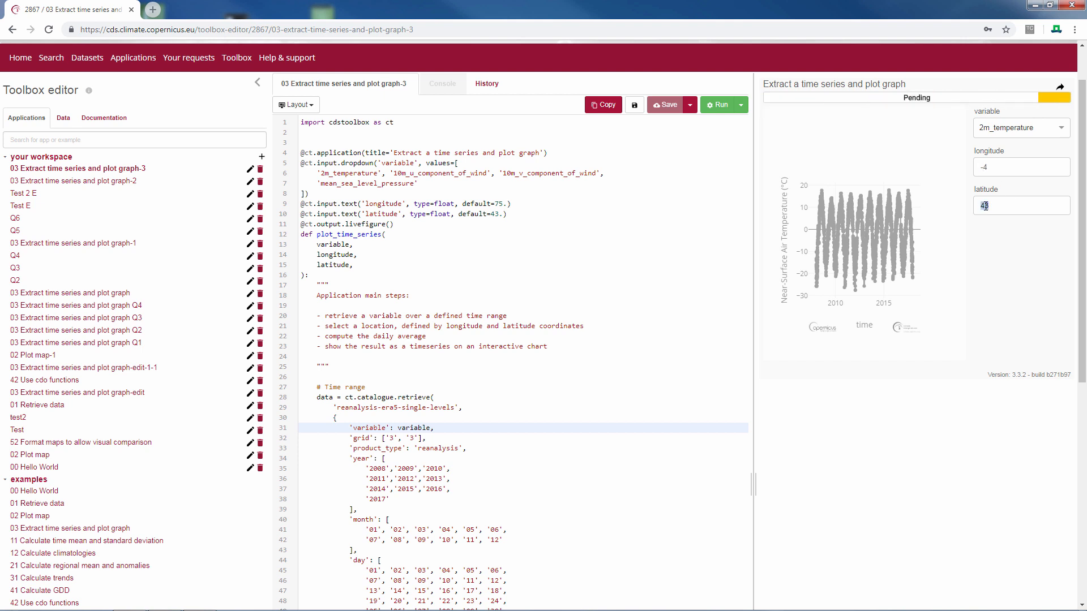
click(720, 104)
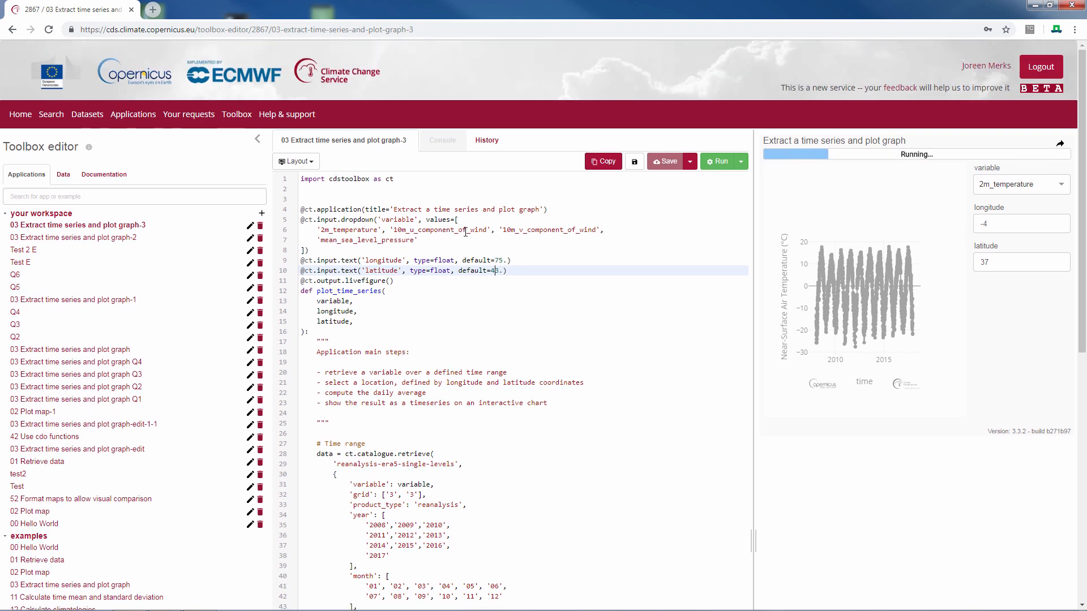
mouse_move(87, 114)
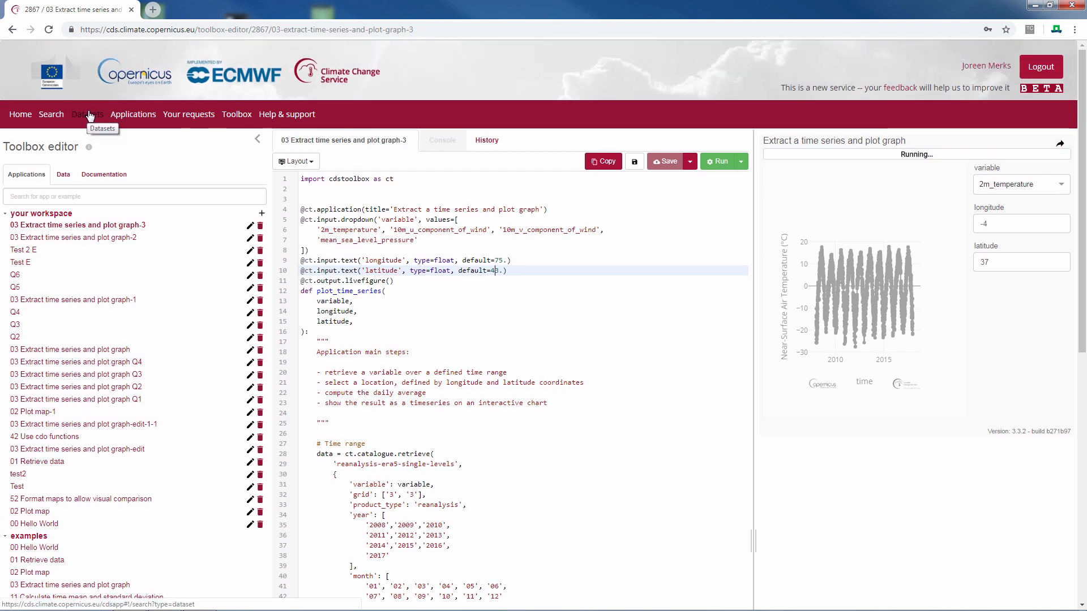
Filter datasets to Reanalysis and open ERA5 hourly data on single levels
click(87, 115)
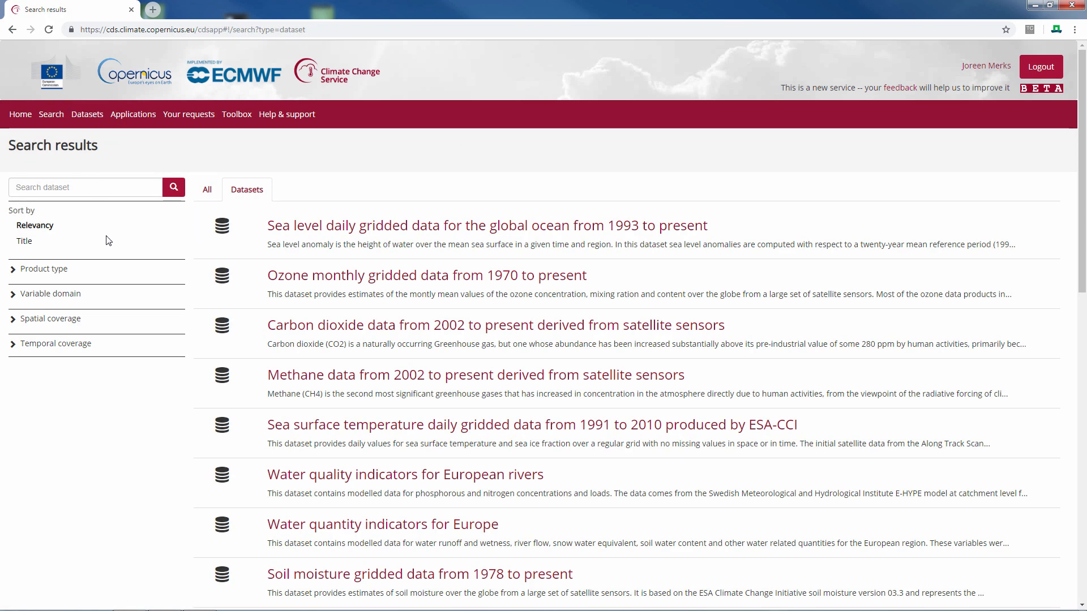
click(44, 270)
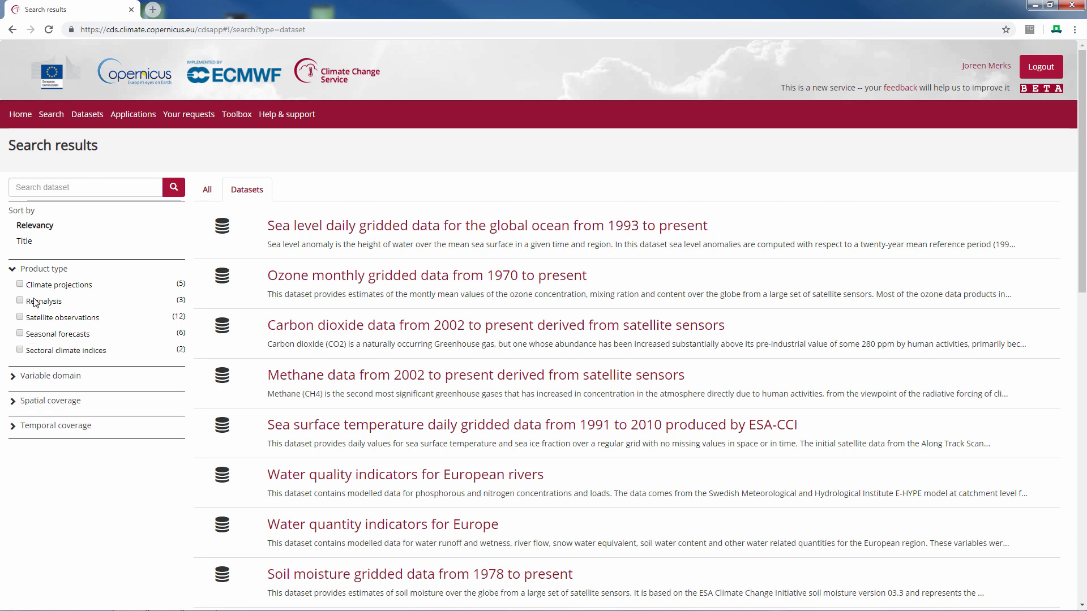
click(20, 302)
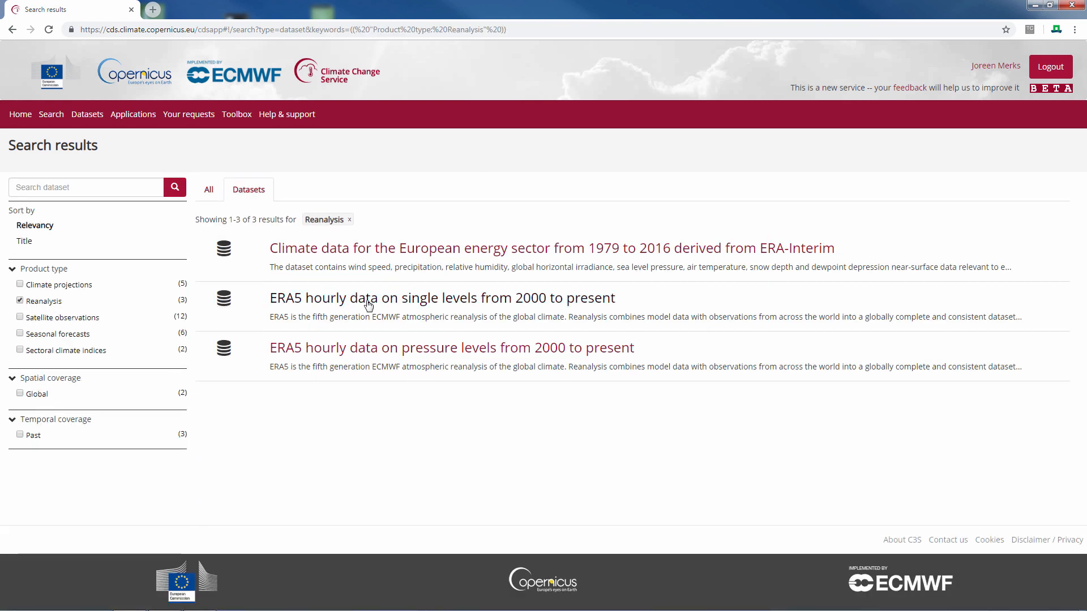
mouse_move(393, 304)
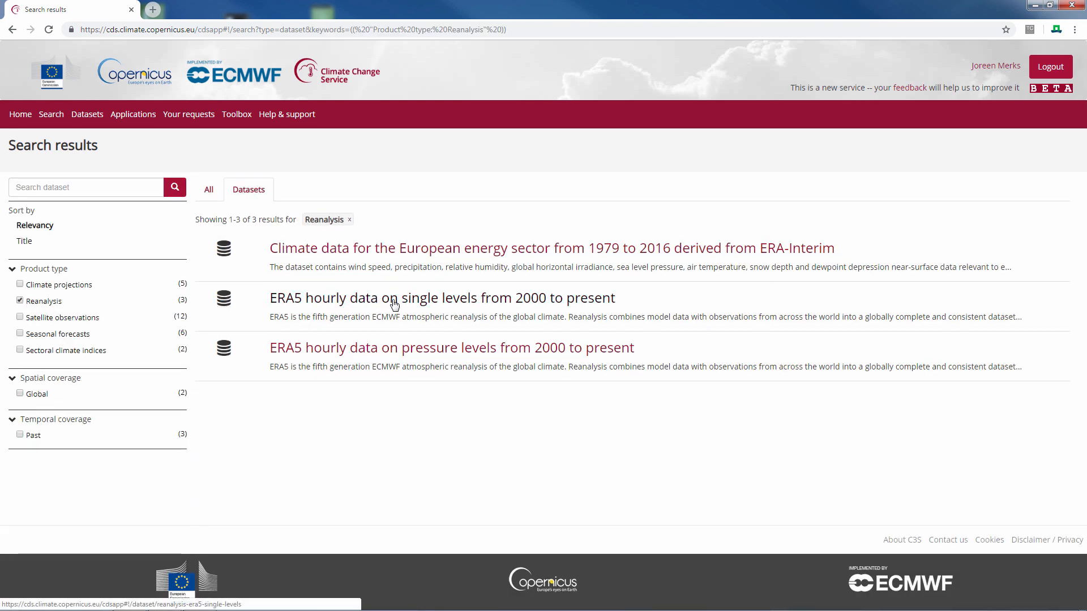
click(442, 298)
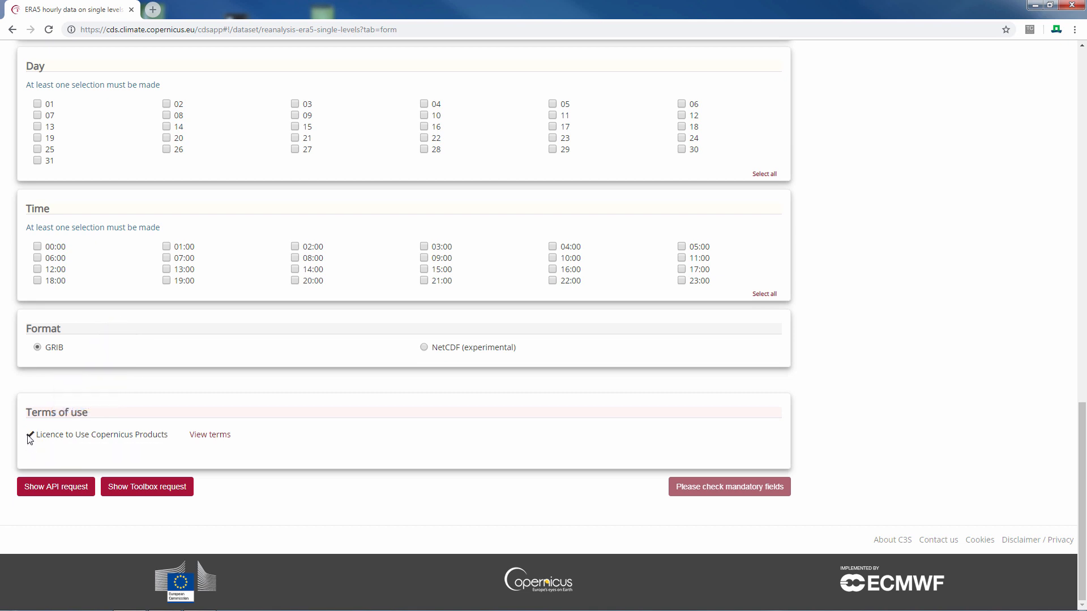
Accept the Licence to Use Copernicus Products on the ERA5 download form
click(28, 434)
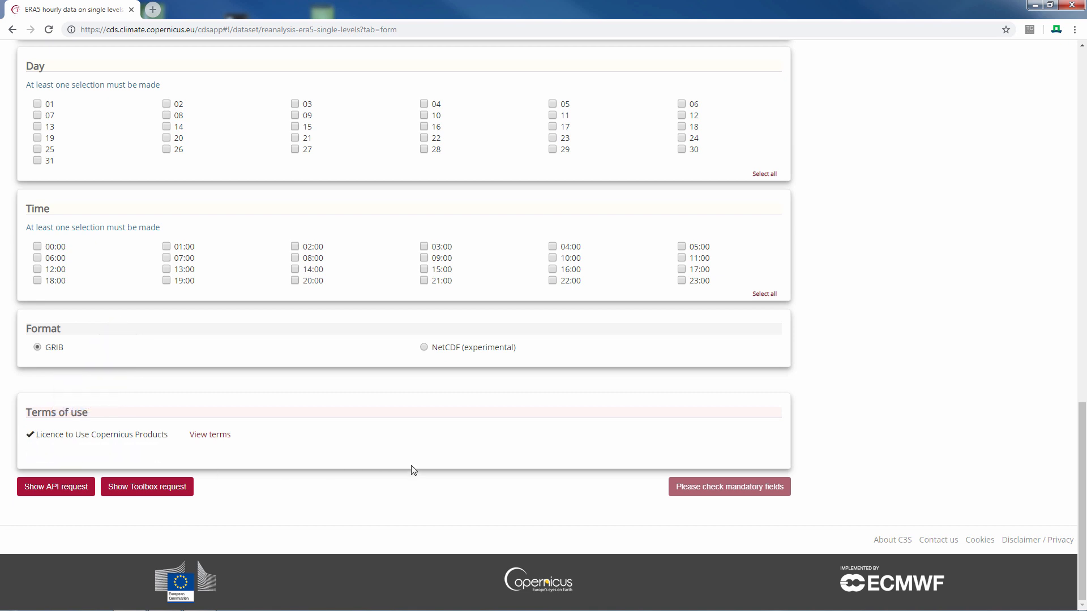